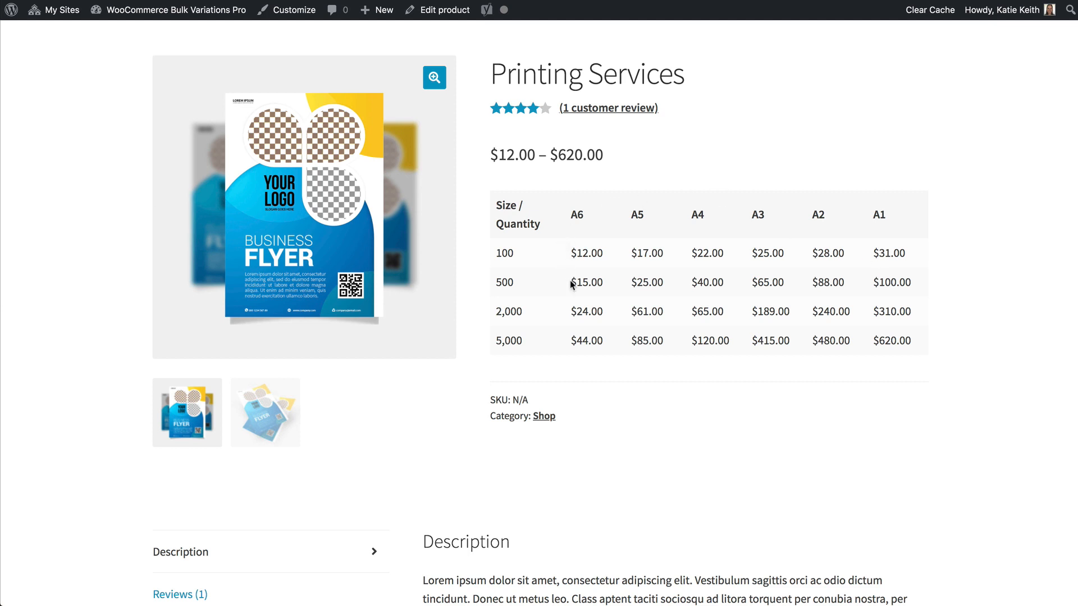
pyautogui.moveTo(732, 337)
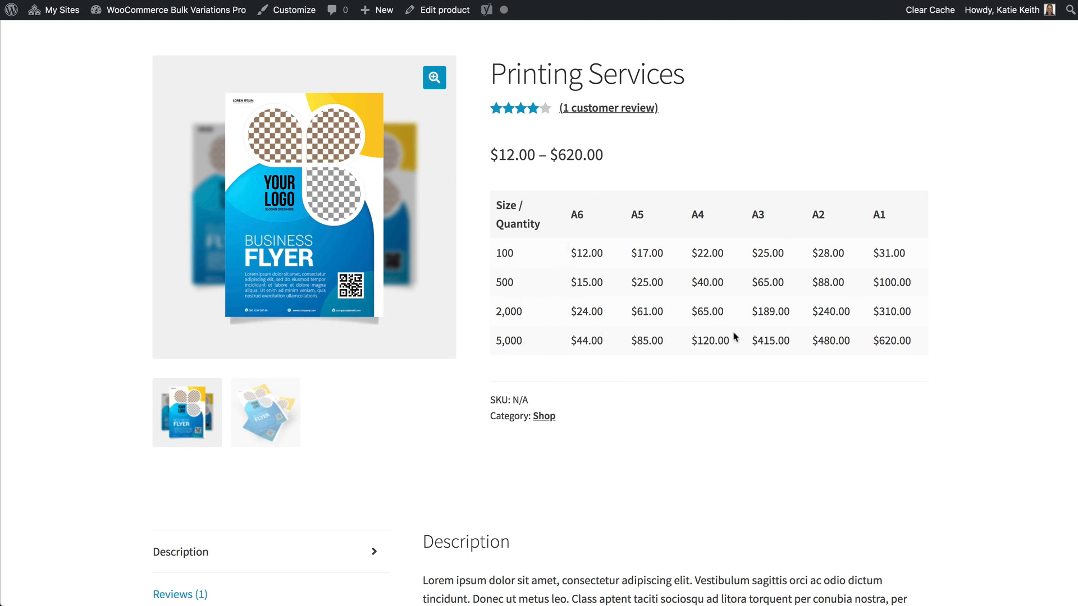
pyautogui.moveTo(741, 337)
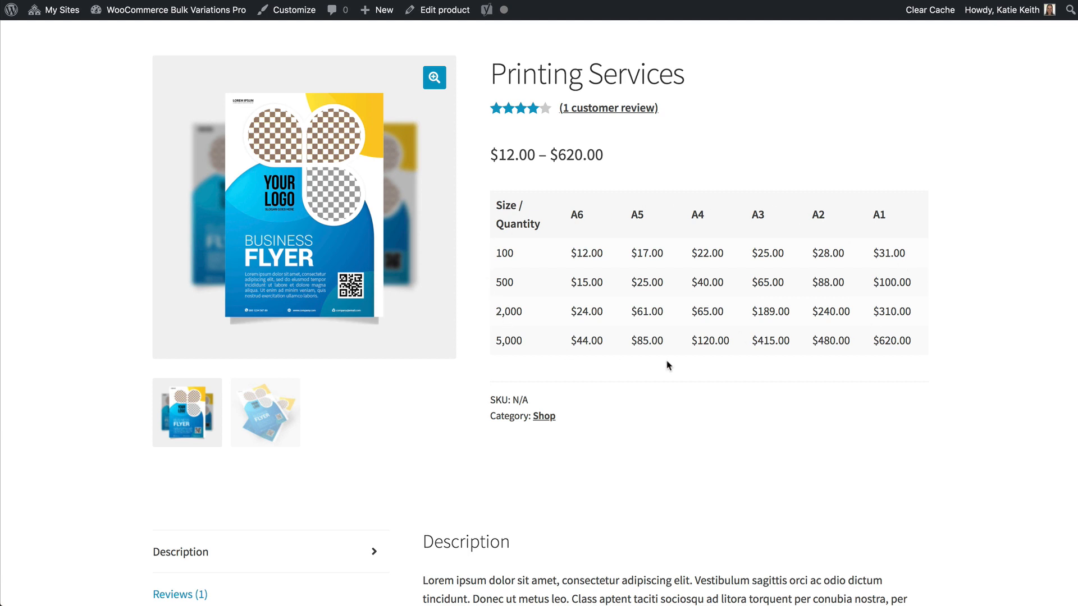
pyautogui.moveTo(588, 230)
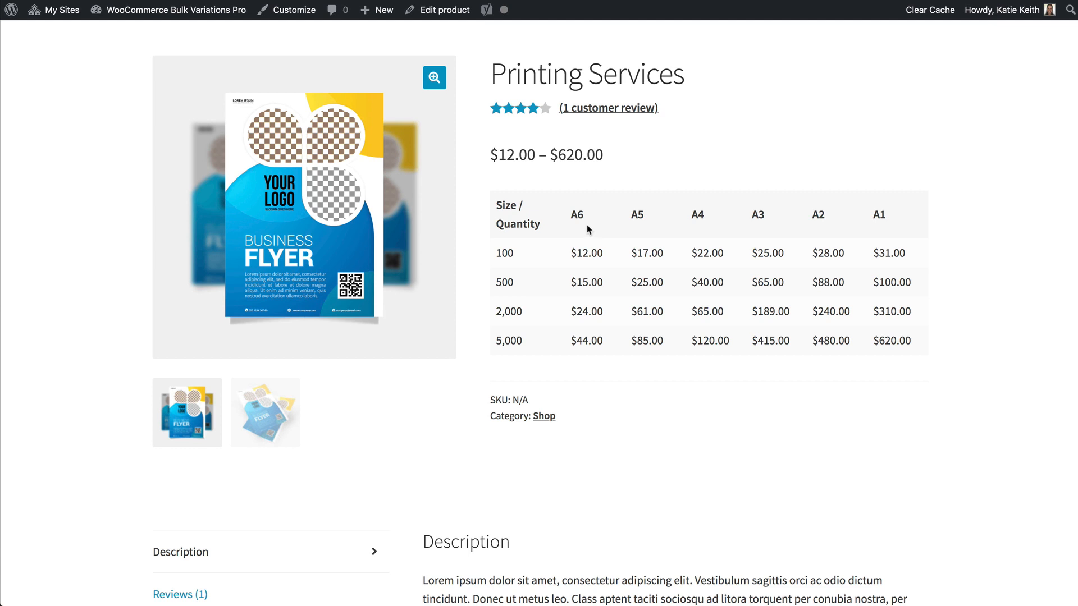
pyautogui.moveTo(582, 230)
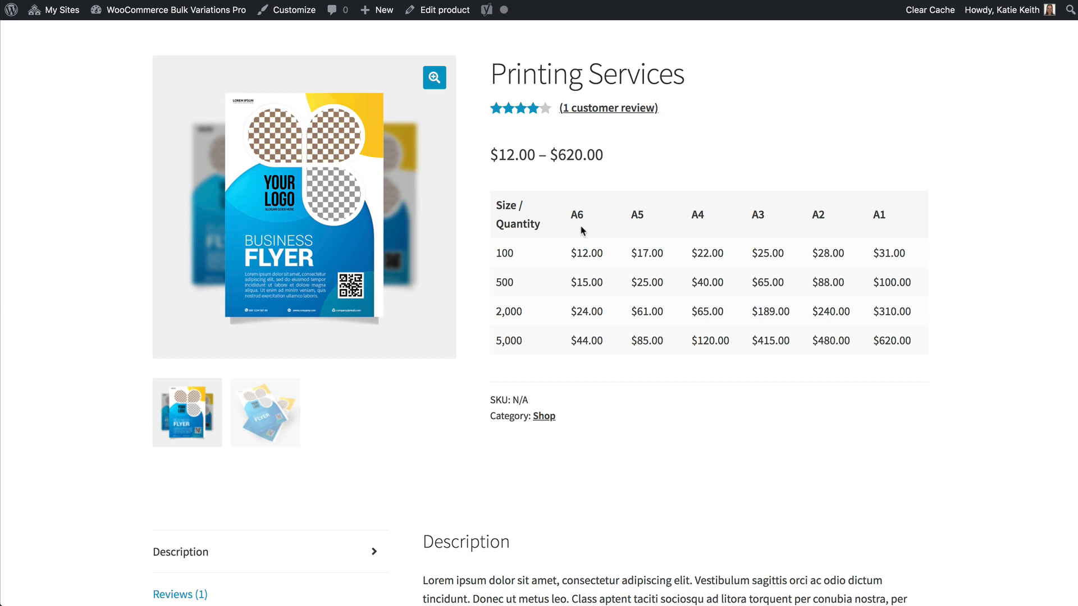
pyautogui.moveTo(573, 214)
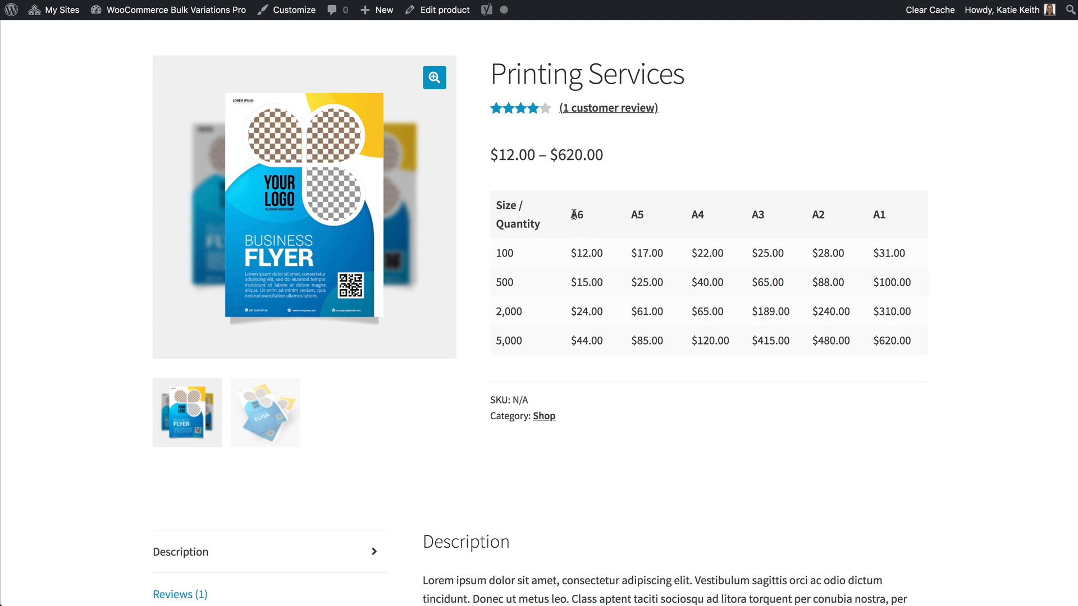
pyautogui.moveTo(622, 223)
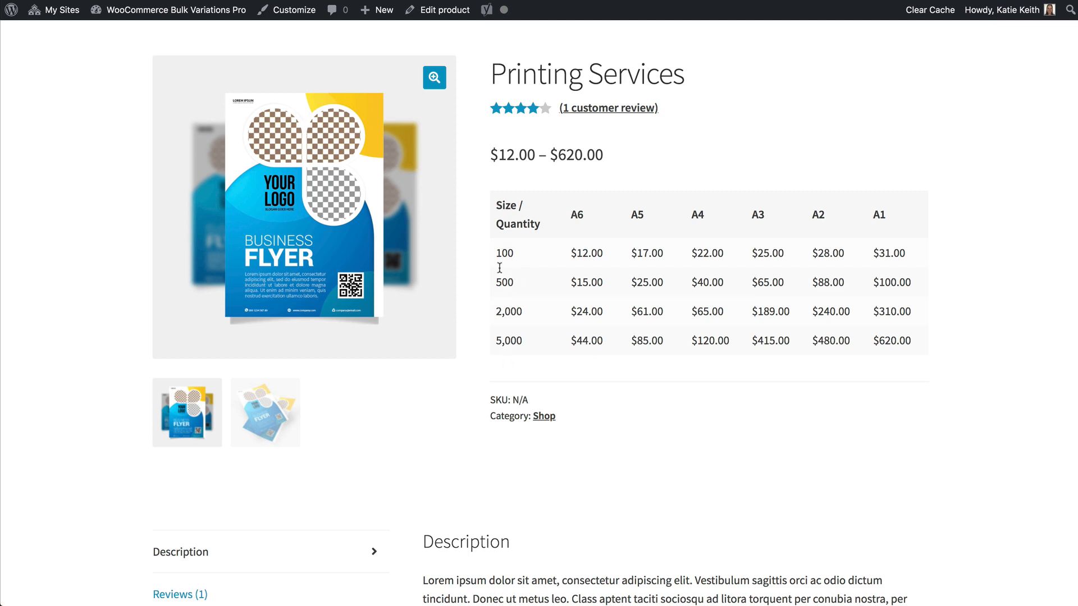
pyautogui.moveTo(499, 371)
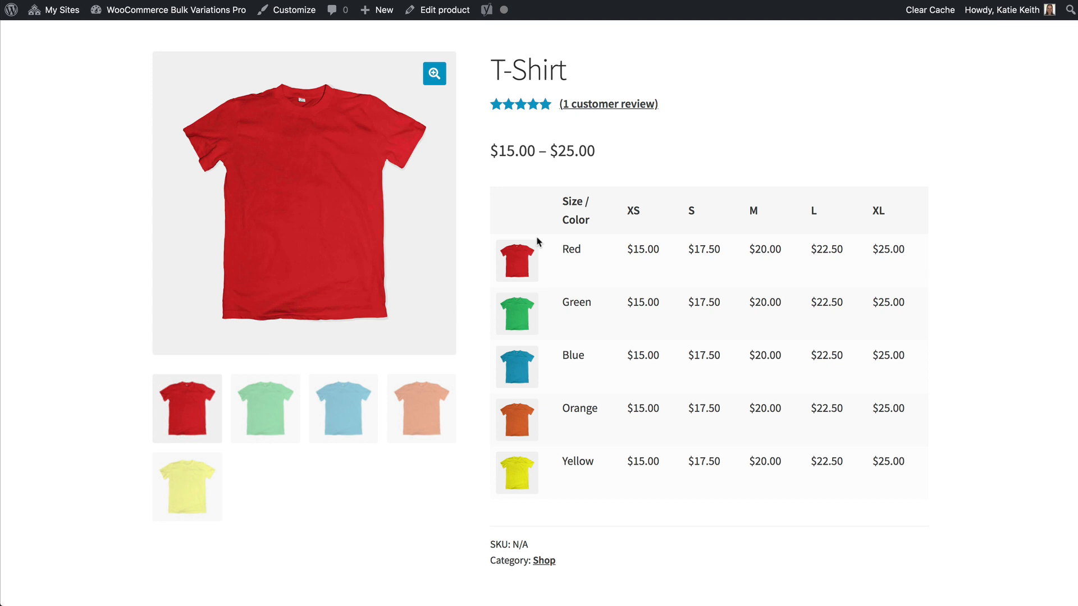
pyautogui.moveTo(763, 347)
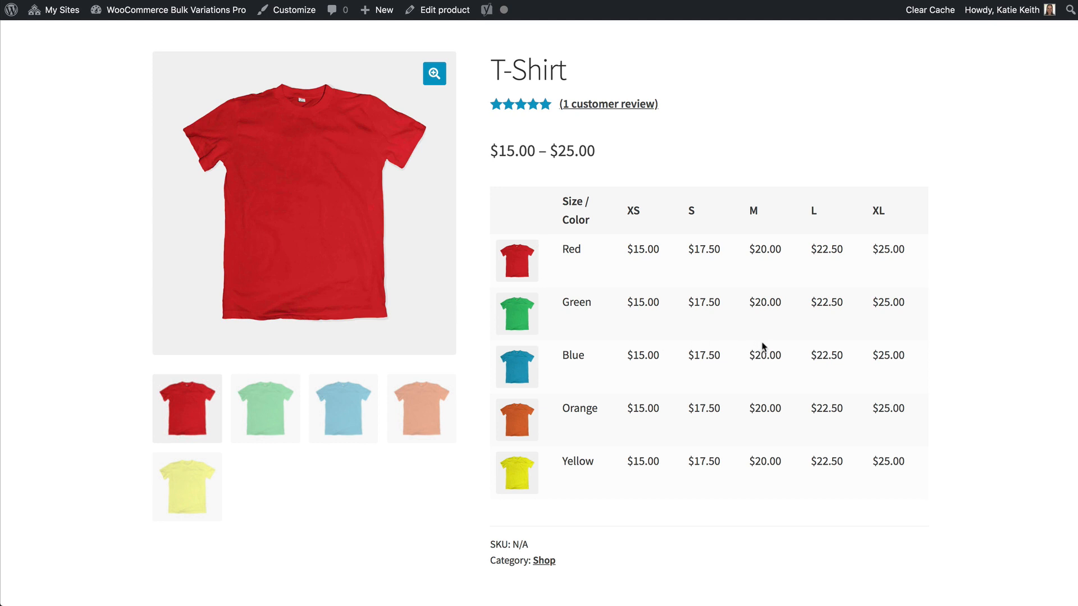
pyautogui.moveTo(755, 331)
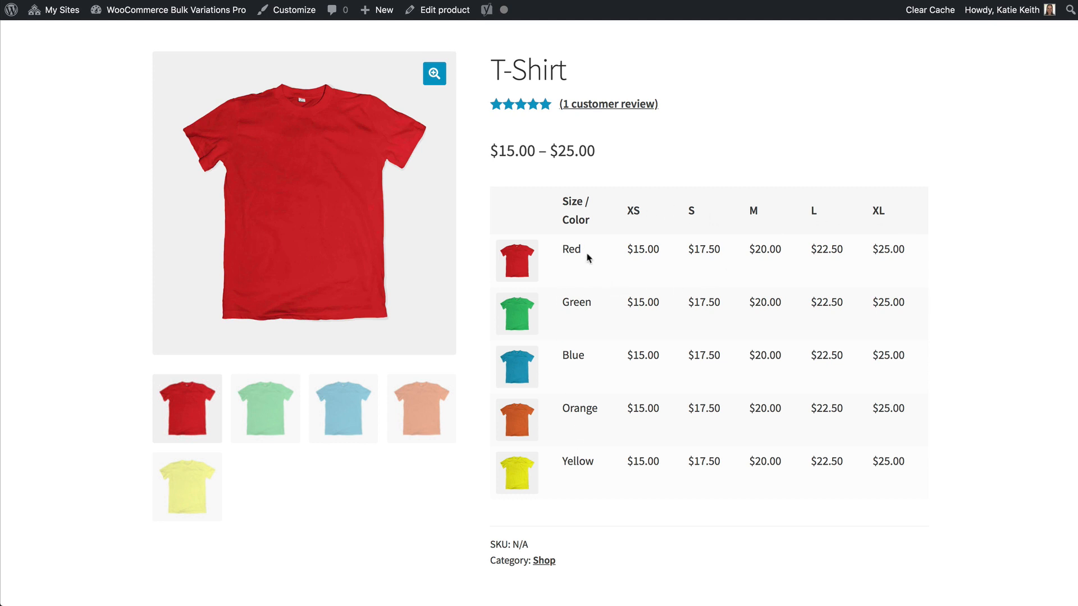
pyautogui.moveTo(516, 497)
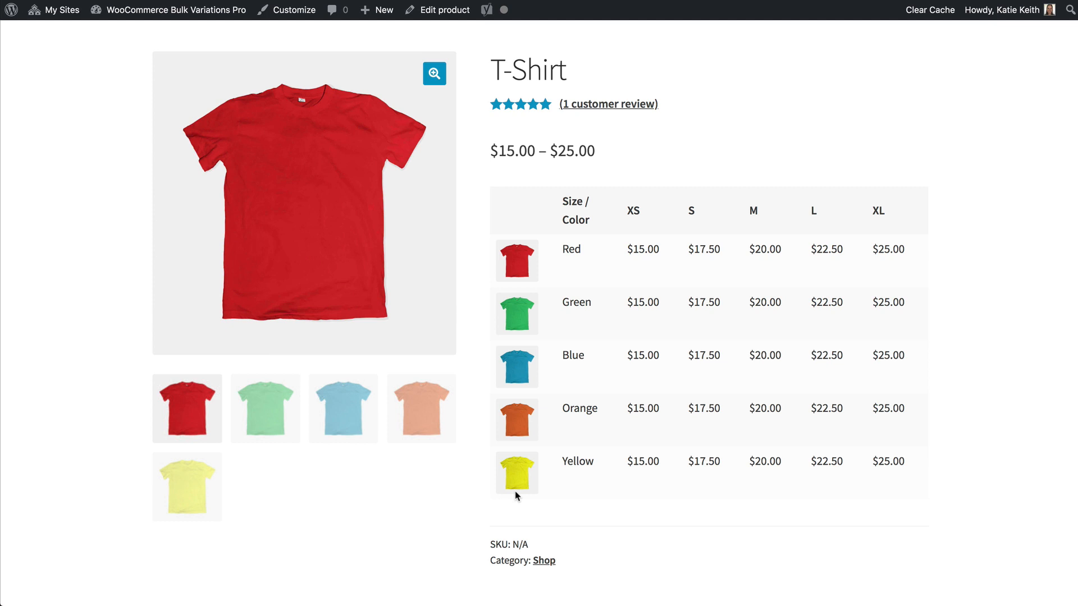
pyautogui.moveTo(535, 270)
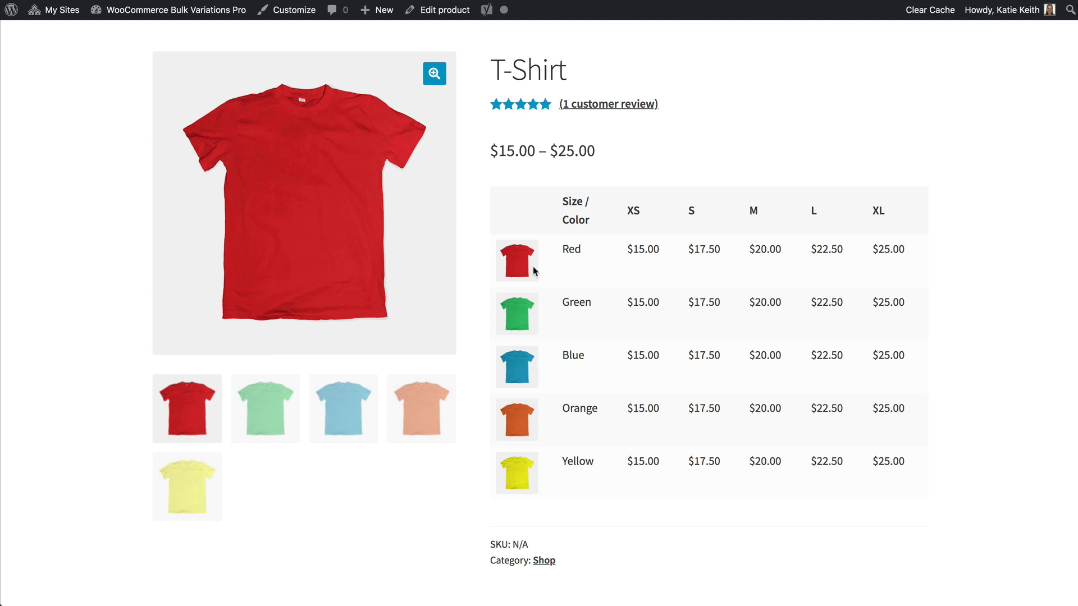
pyautogui.moveTo(578, 266)
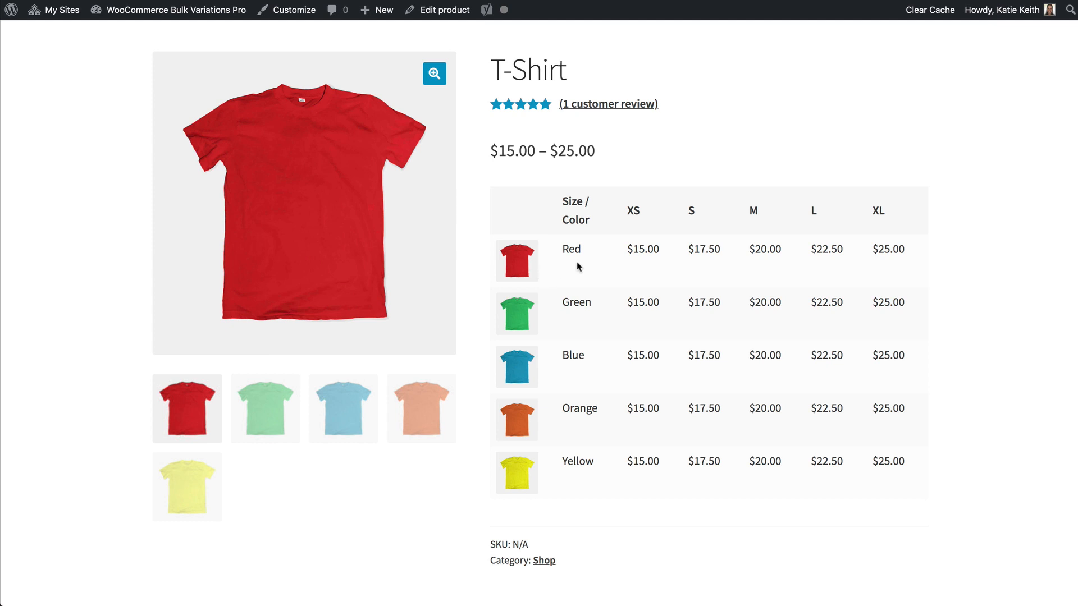
pyautogui.moveTo(884, 324)
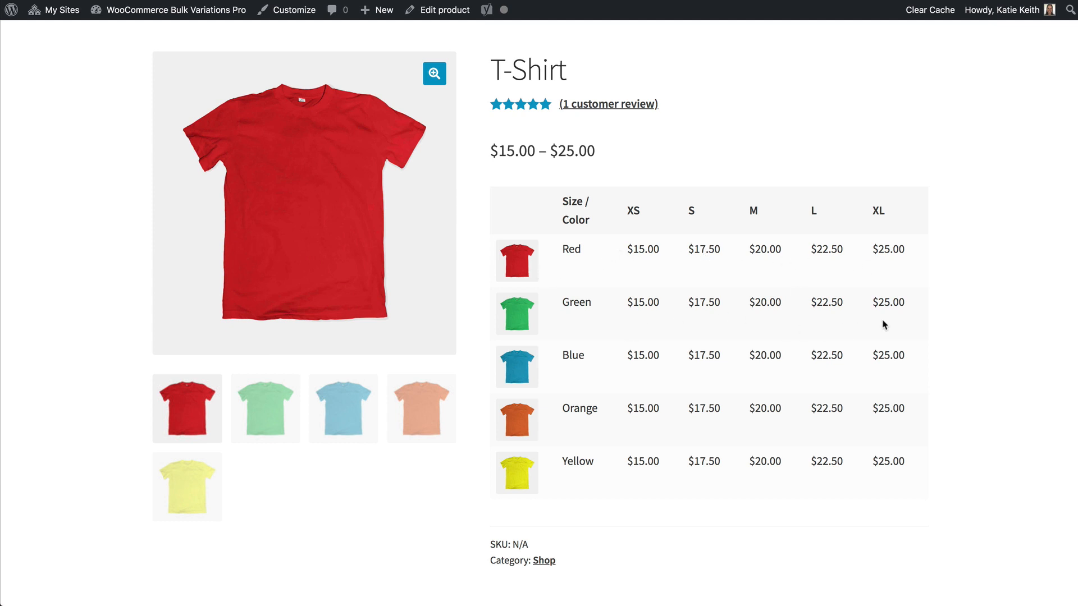
pyautogui.moveTo(856, 368)
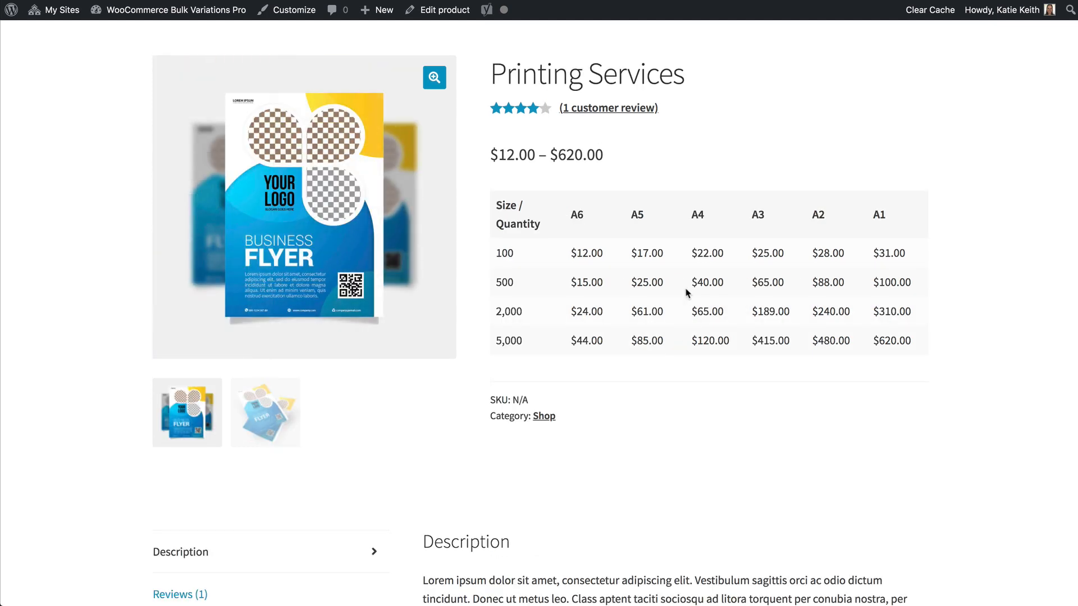
# - Enter quantities 2, 2 and 1 for A6/100, A5/500 and A4/500 in the order grid
pyautogui.scroll(-3)
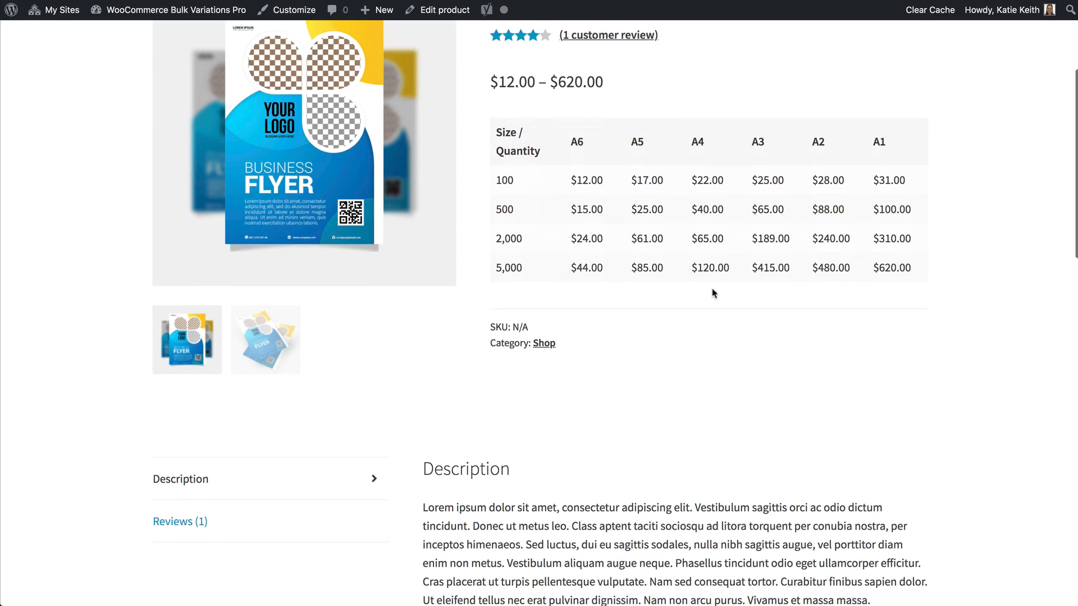
pyautogui.scroll(-3)
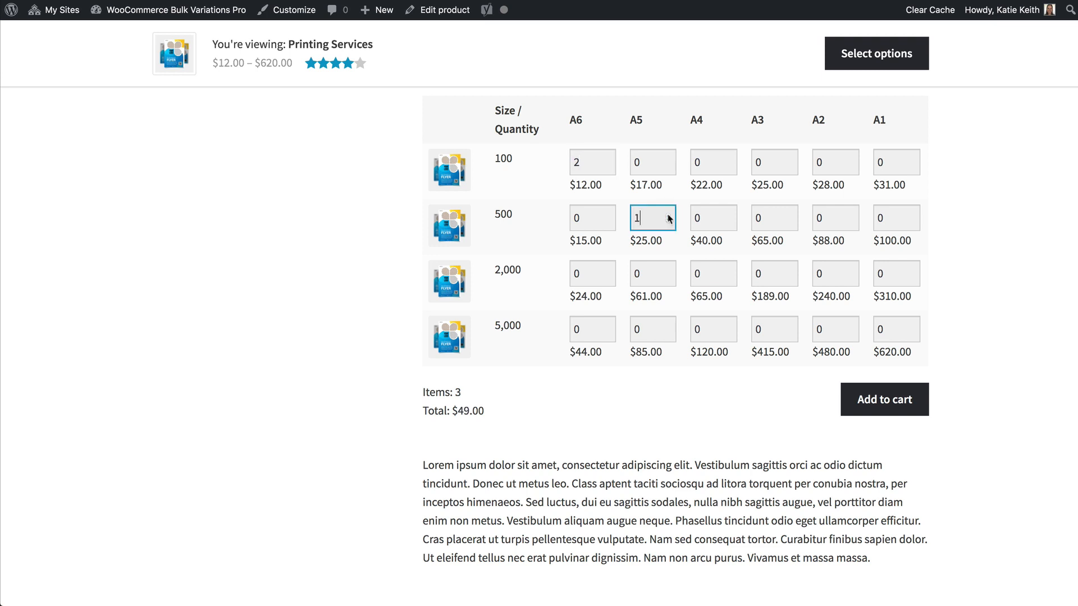
pyautogui.write('1')
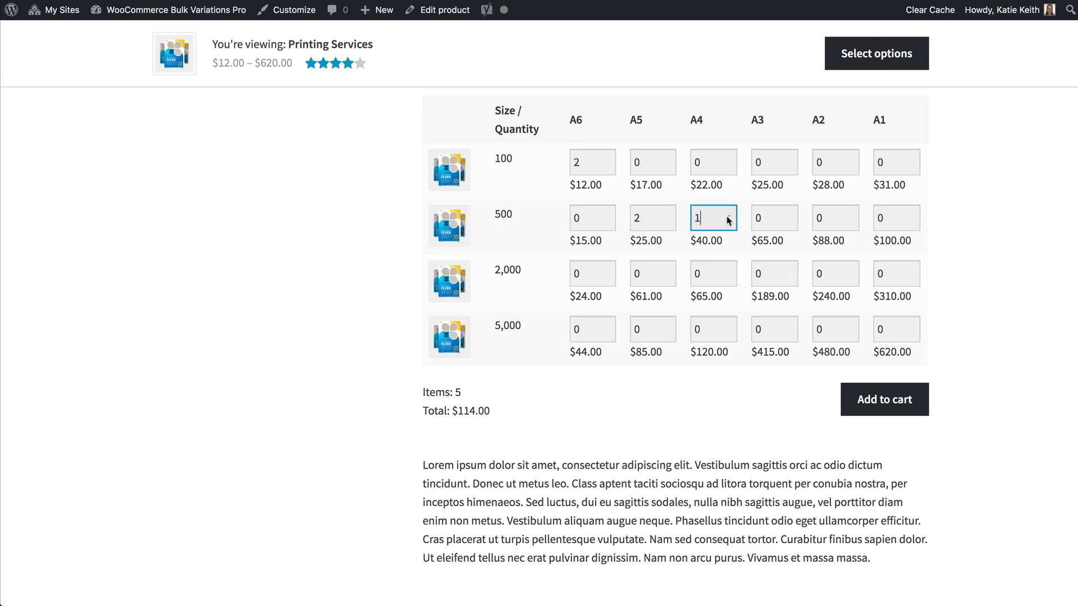
pyautogui.moveTo(891, 407)
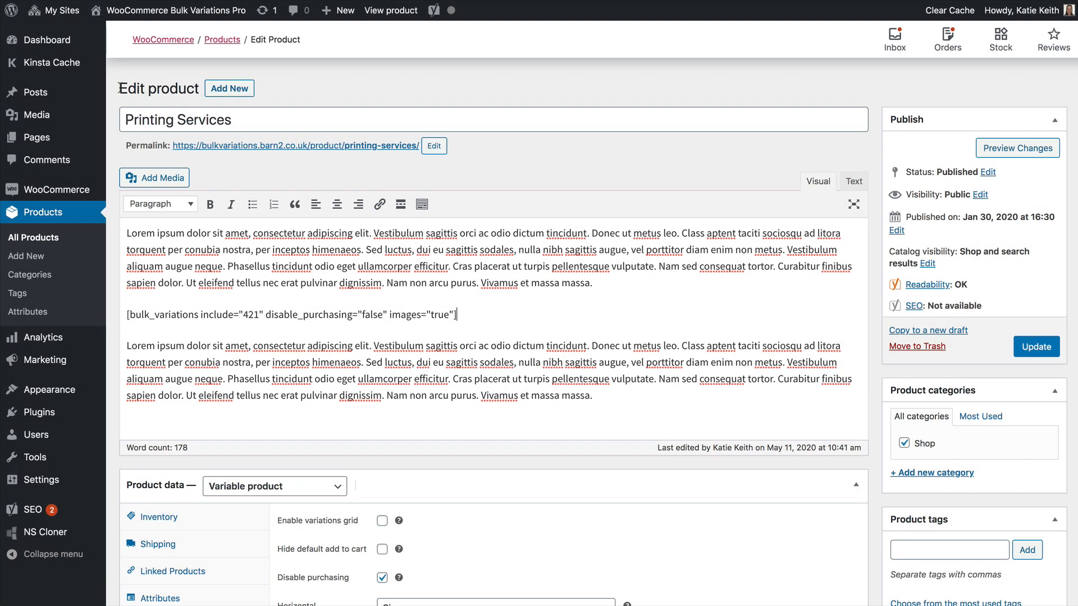
# - Check the A6 100 variation's regular price, then bring up the Bulk Variations settings
pyautogui.scroll(-3)
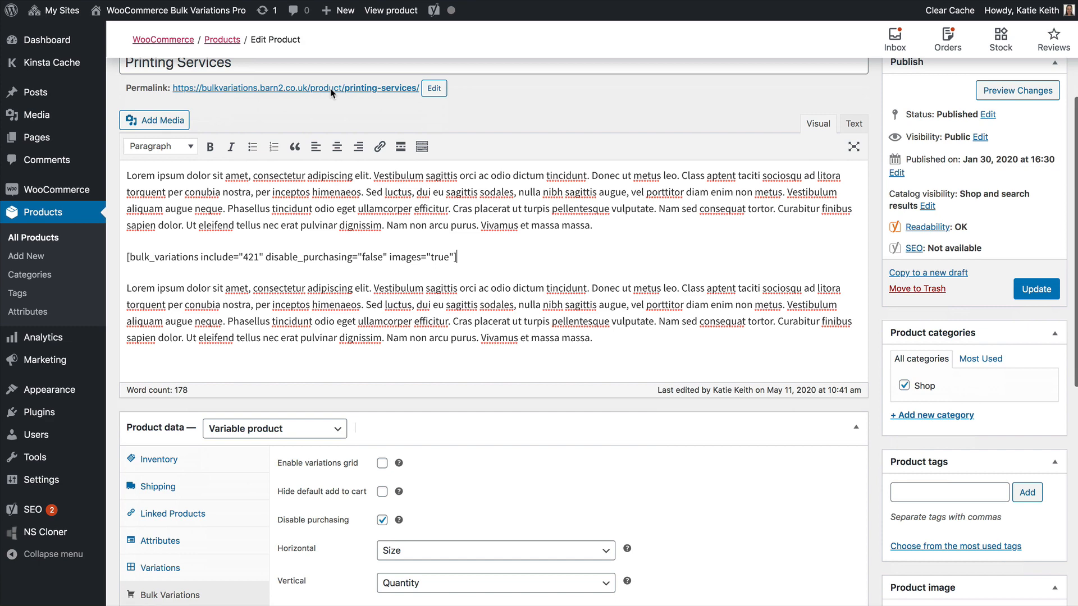
pyautogui.scroll(-3)
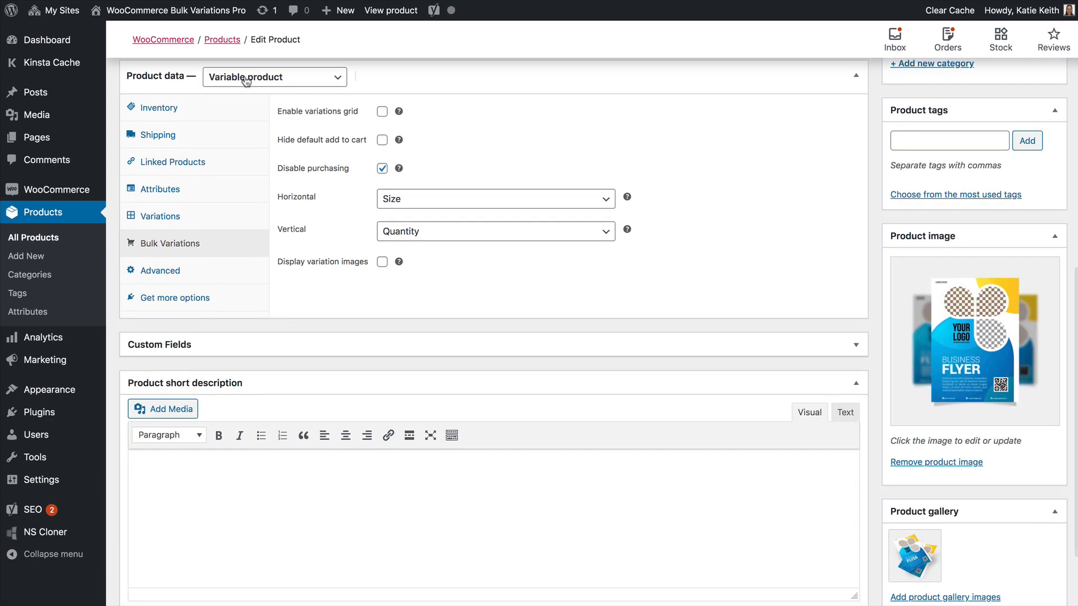
pyautogui.click(160, 189)
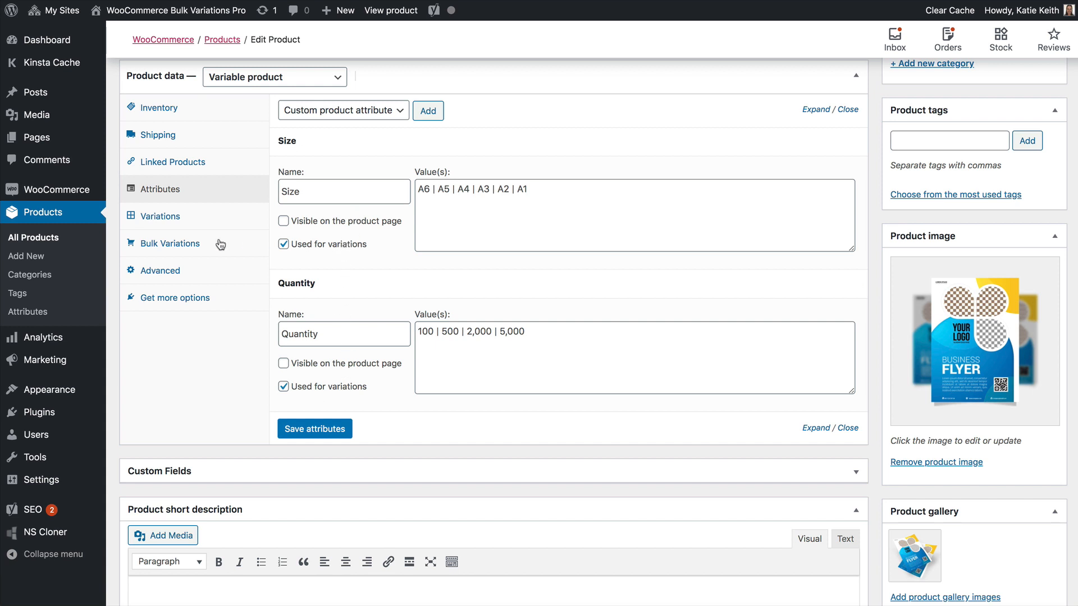
pyautogui.click(160, 216)
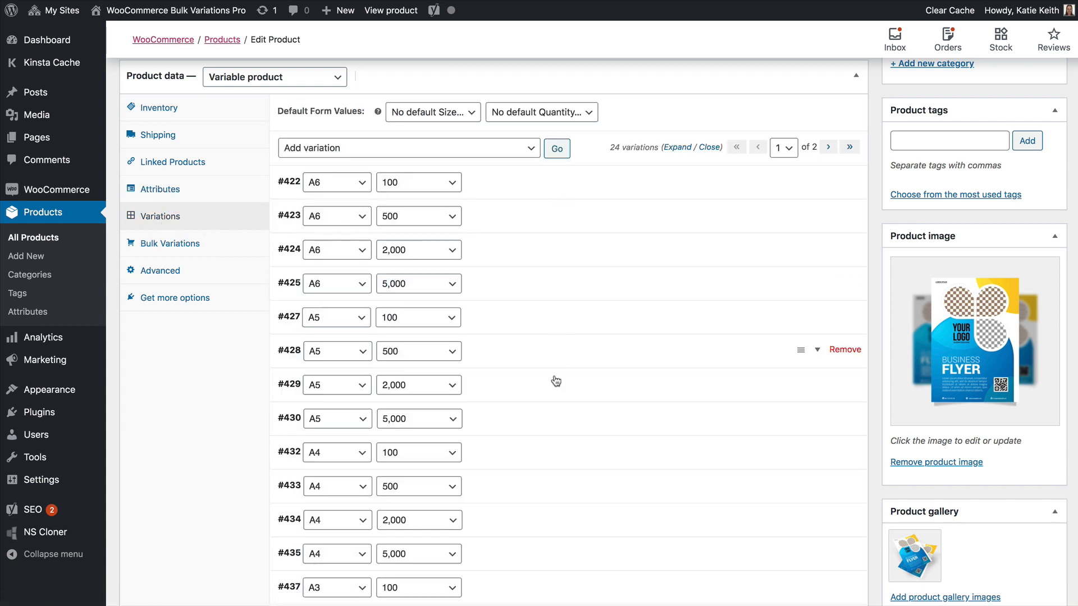
pyautogui.click(288, 181)
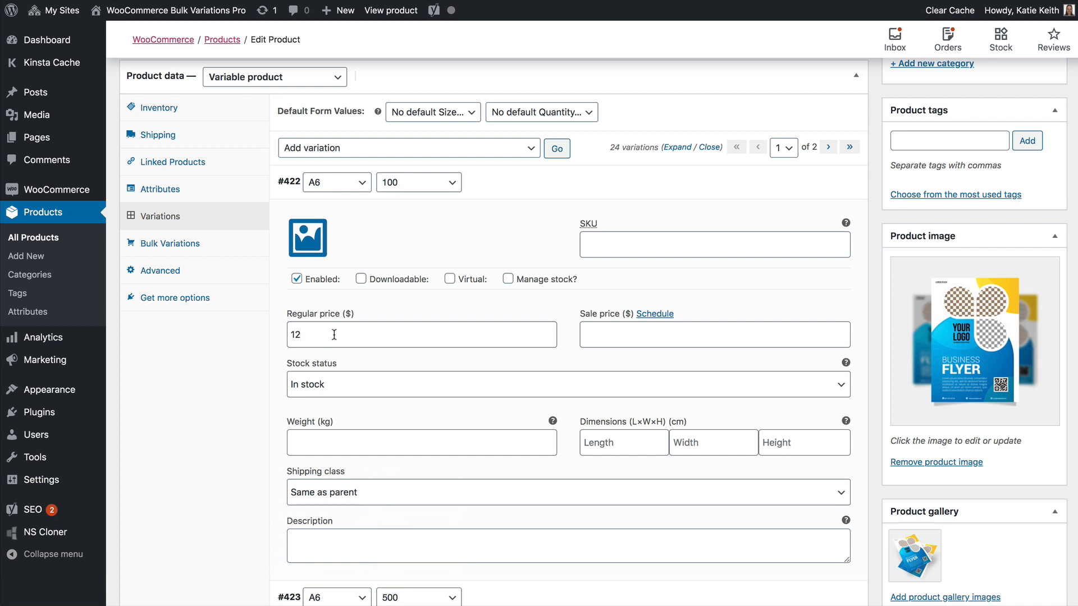
pyautogui.moveTo(160, 189)
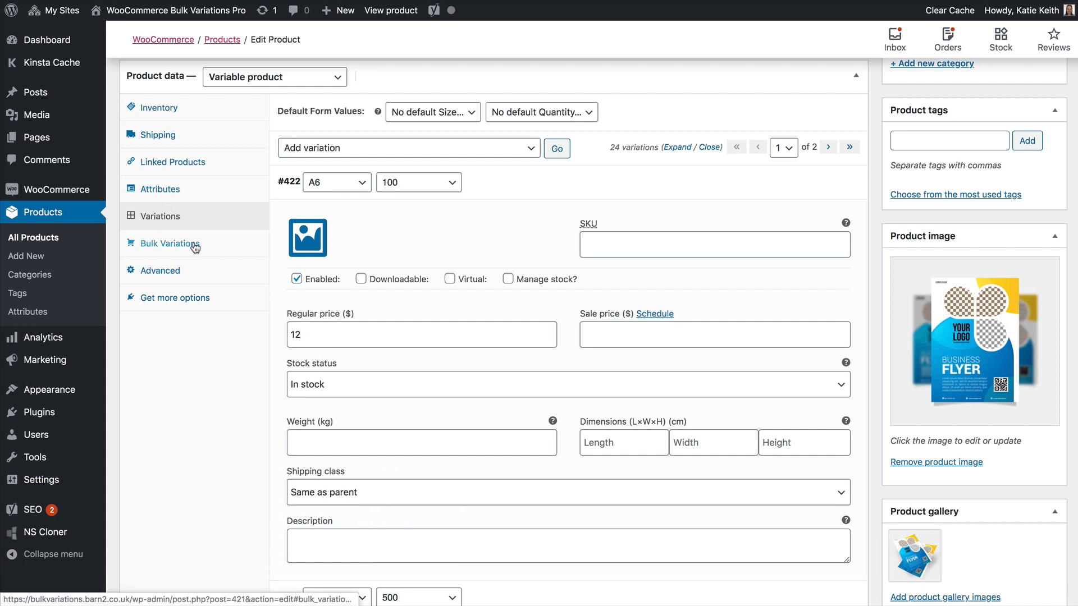
pyautogui.click(167, 243)
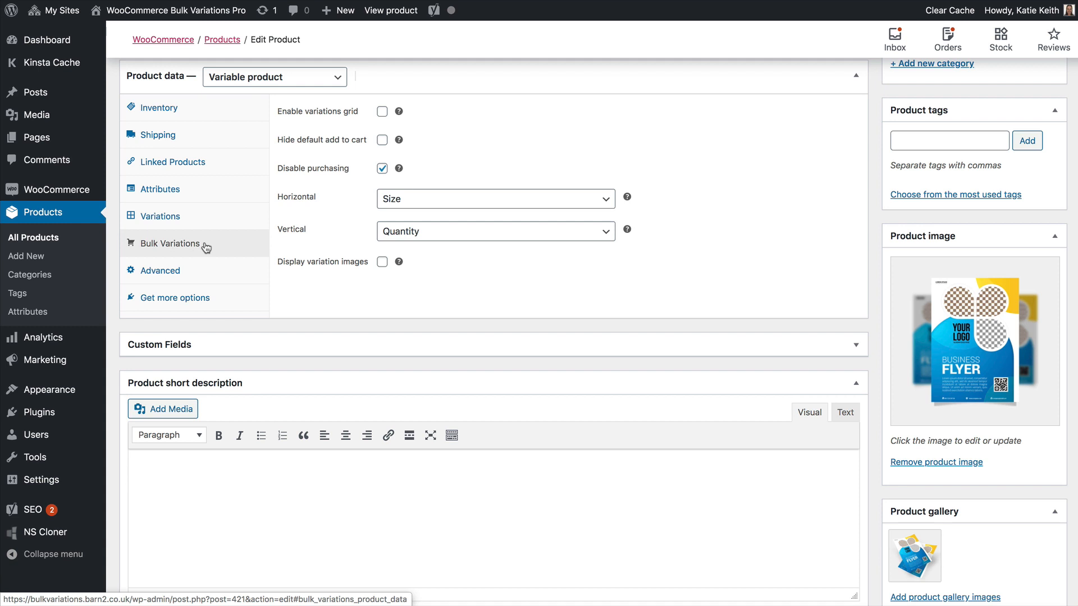
pyautogui.moveTo(56, 189)
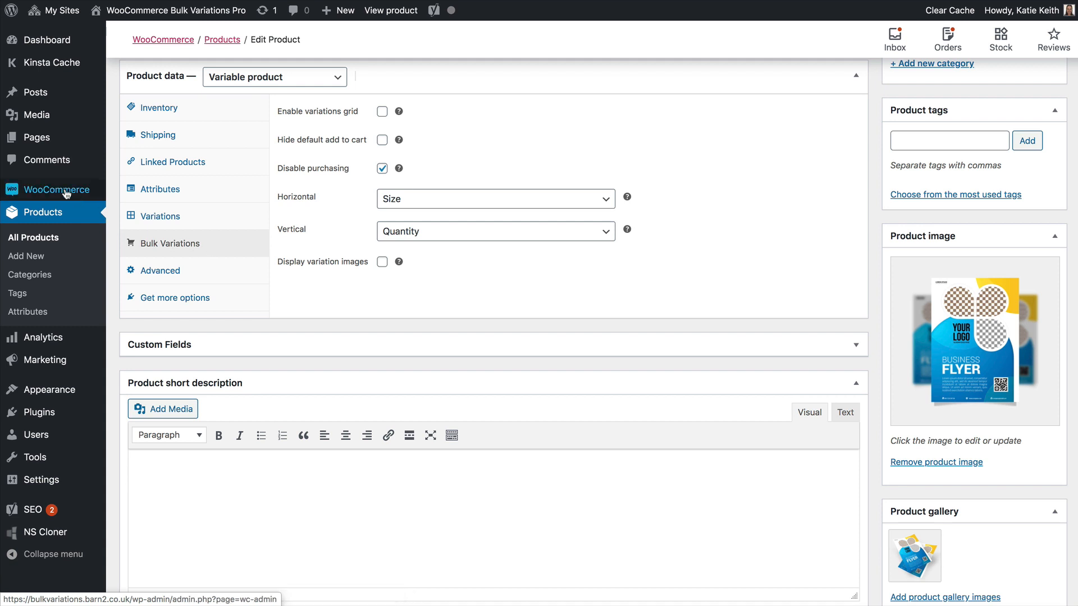
pyautogui.moveTo(58, 190)
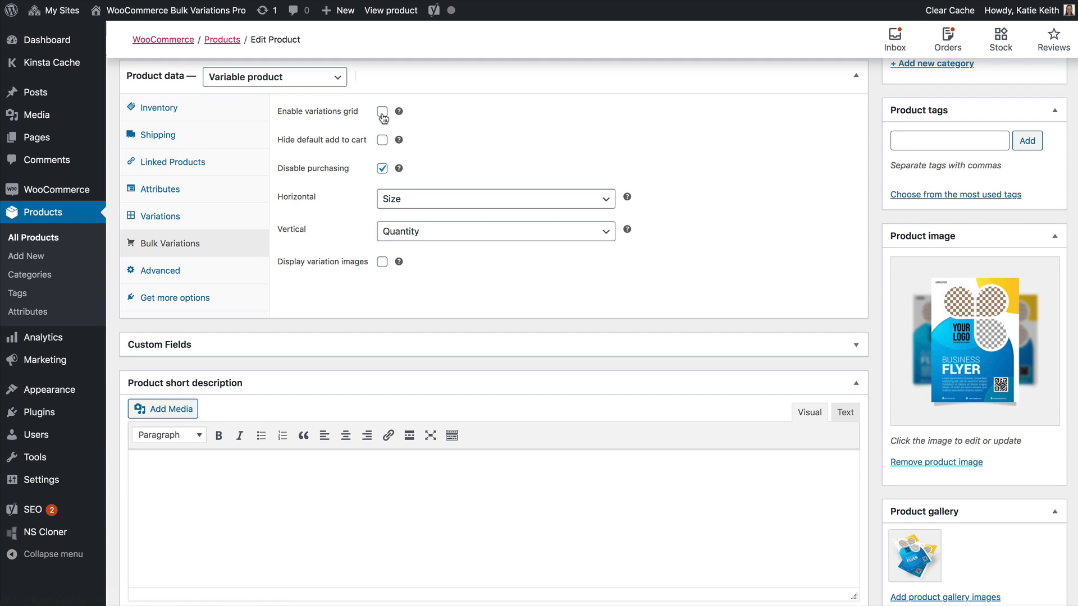
# - Enable the variations grid and view the resulting price table on the storefront
pyautogui.click(382, 111)
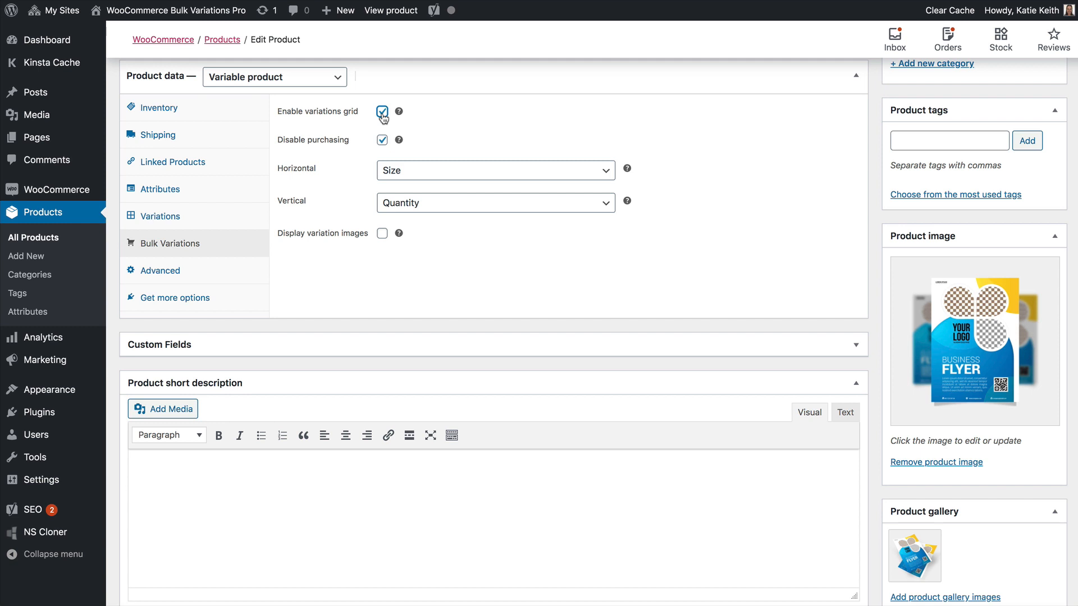
pyautogui.moveTo(370, 147)
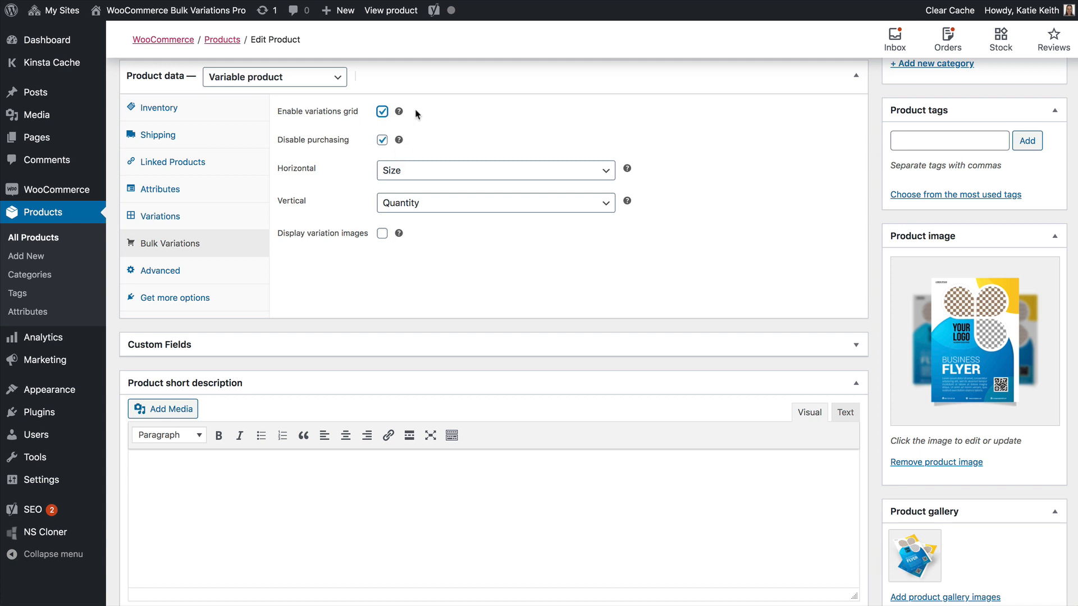
pyautogui.click(390, 10)
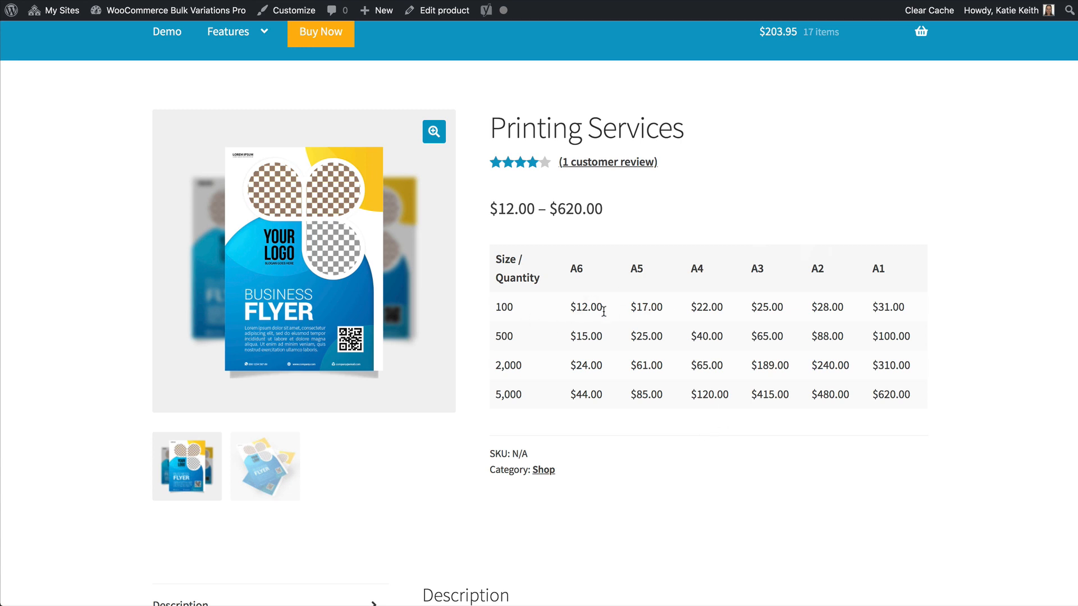
pyautogui.moveTo(617, 428)
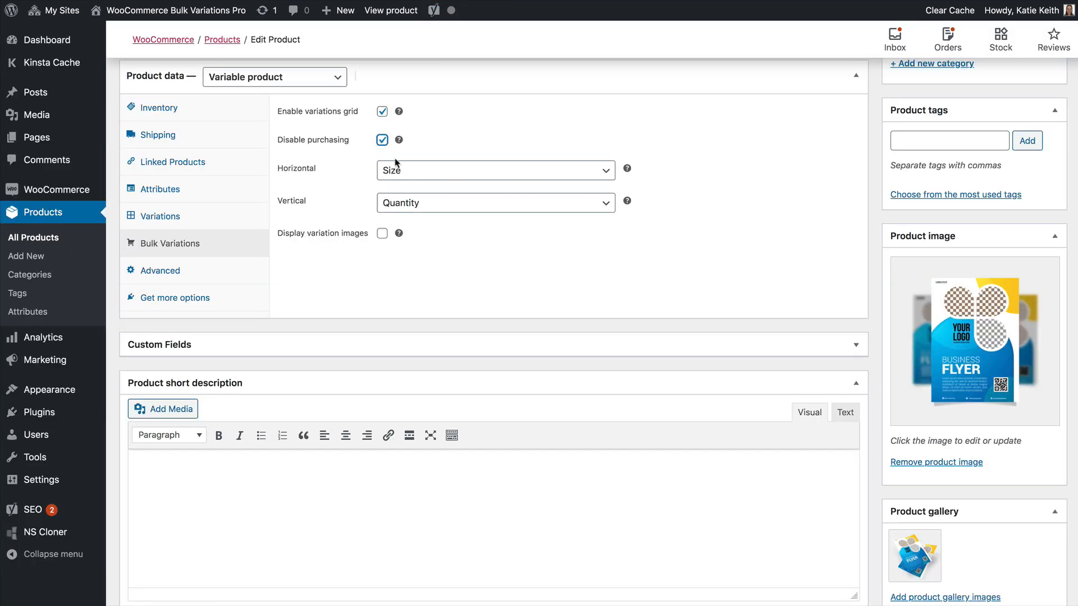
# - Enter quantity 3 for A5 / 500 on the storefront, then return to the product editor
pyautogui.click(390, 10)
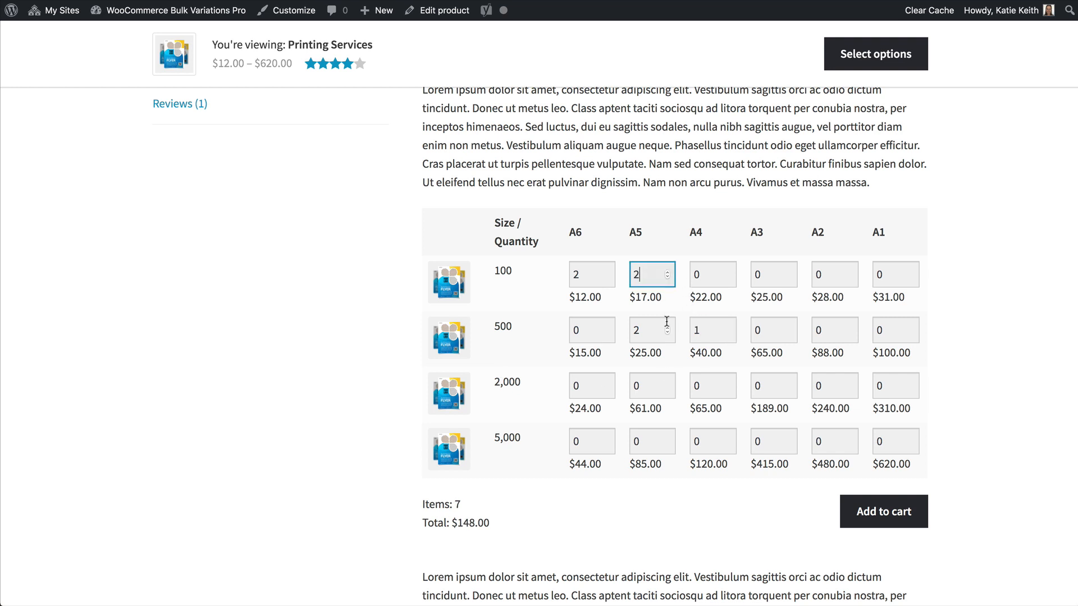
pyautogui.write('3')
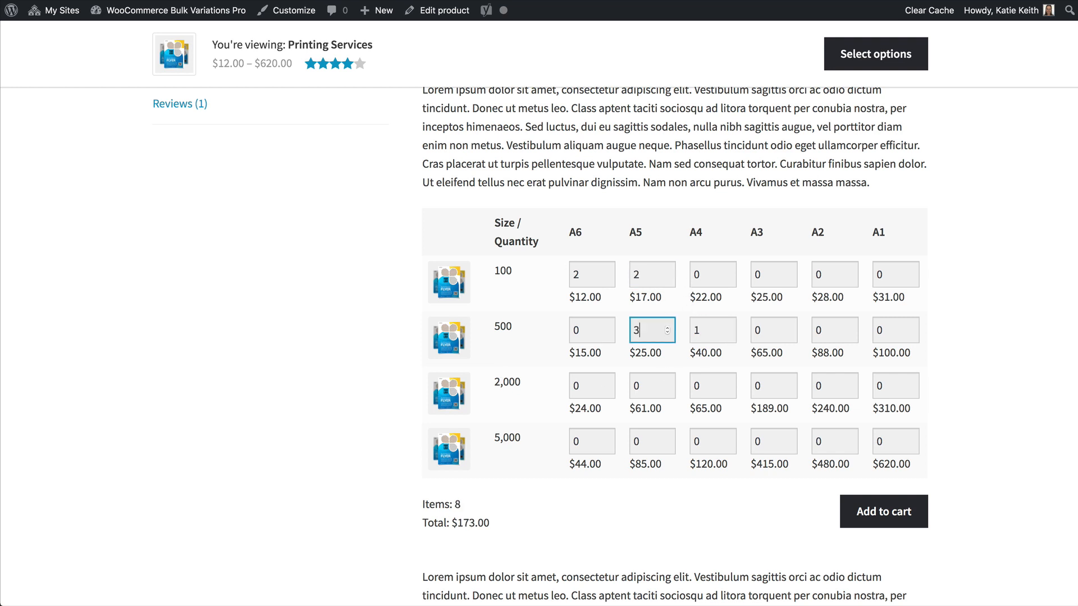
pyautogui.click(436, 9)
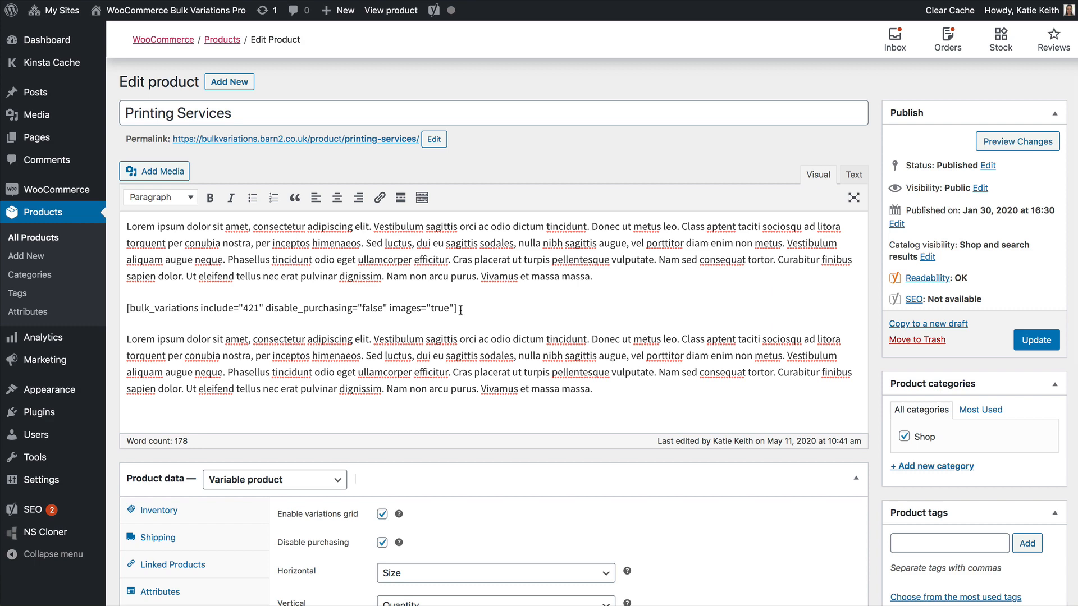
pyautogui.moveTo(350, 309)
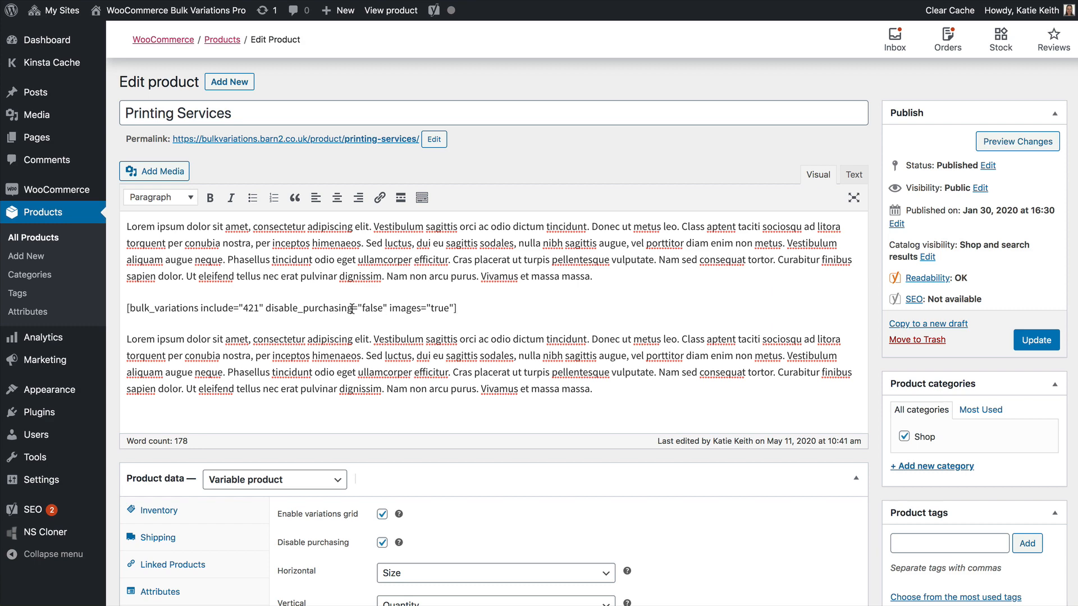
pyautogui.doubleClick(371, 308)
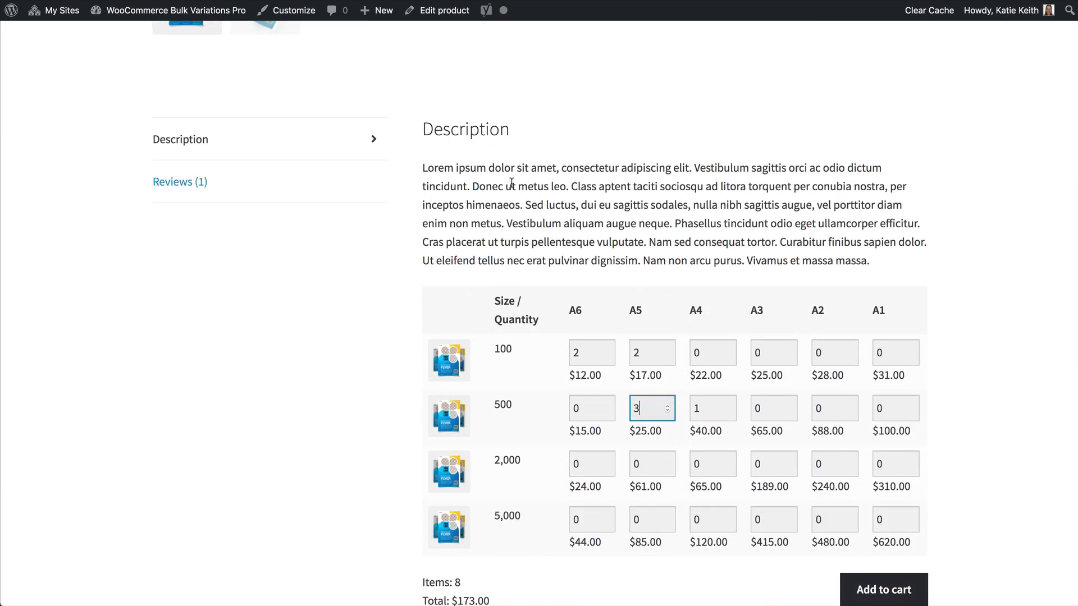
pyautogui.scroll(-3)
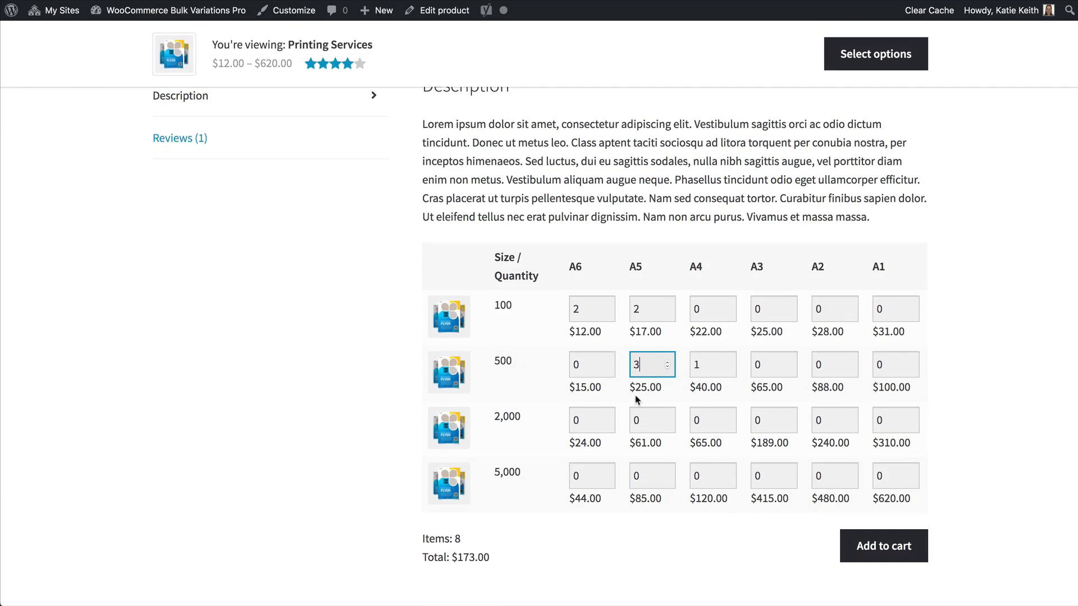
pyautogui.click(437, 10)
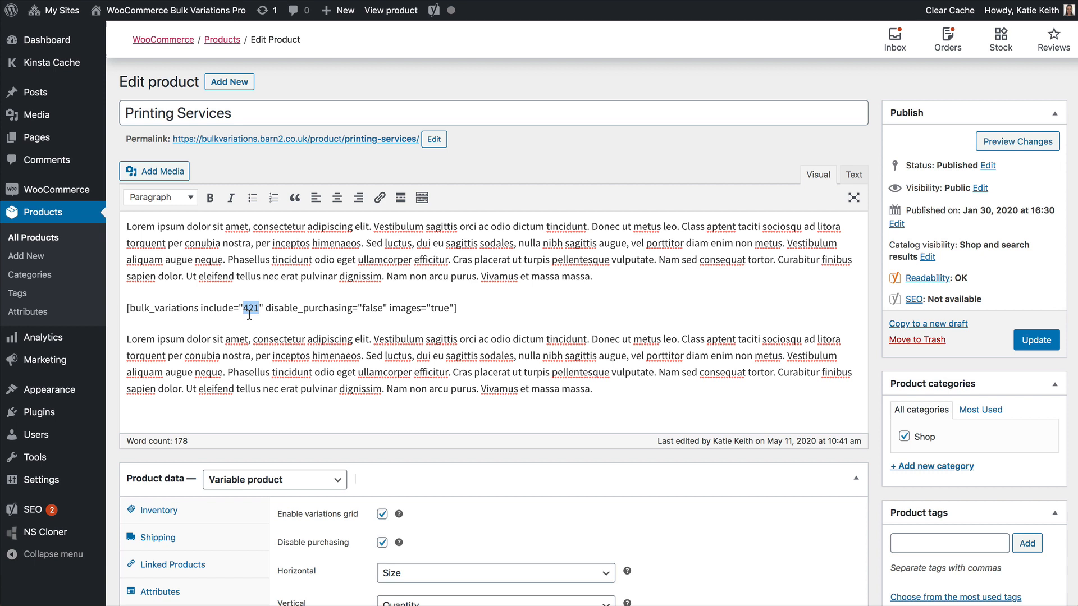
pyautogui.doubleClick(308, 308)
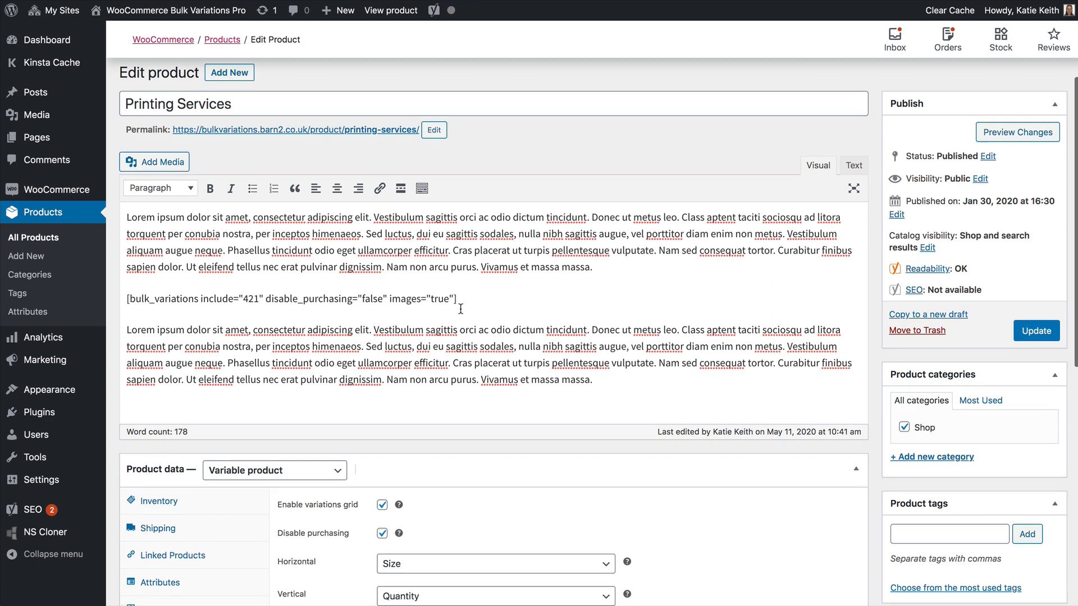
pyautogui.scroll(-3)
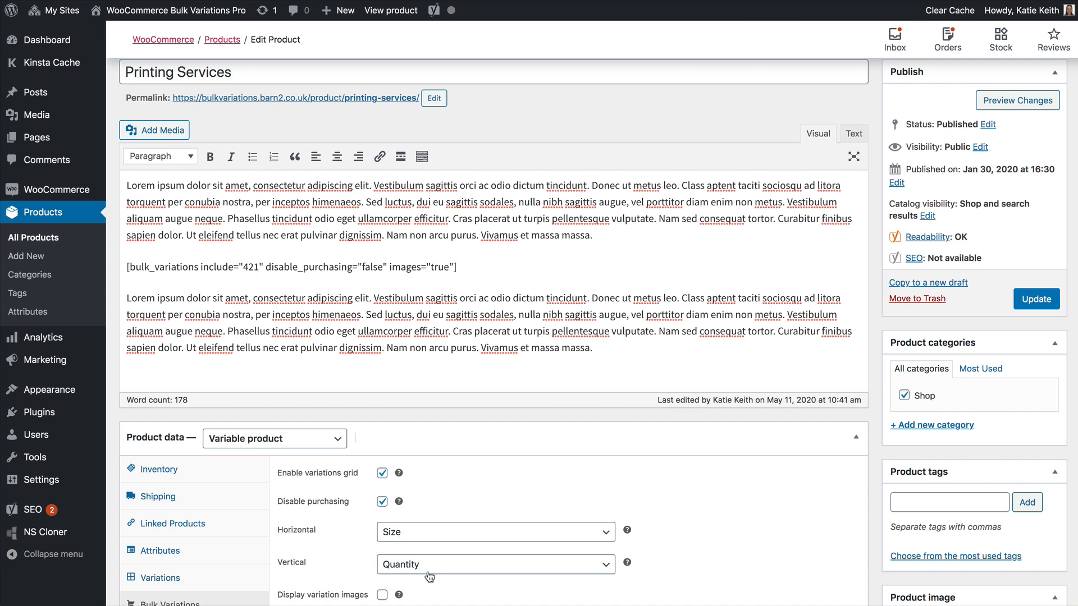
pyautogui.moveTo(376, 575)
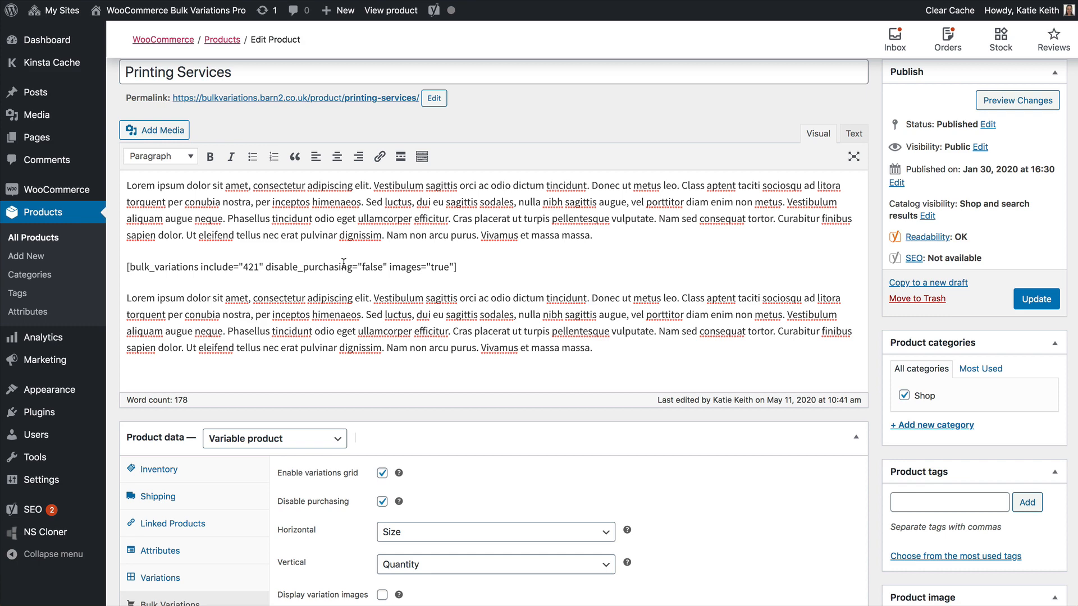
pyautogui.moveTo(361, 540)
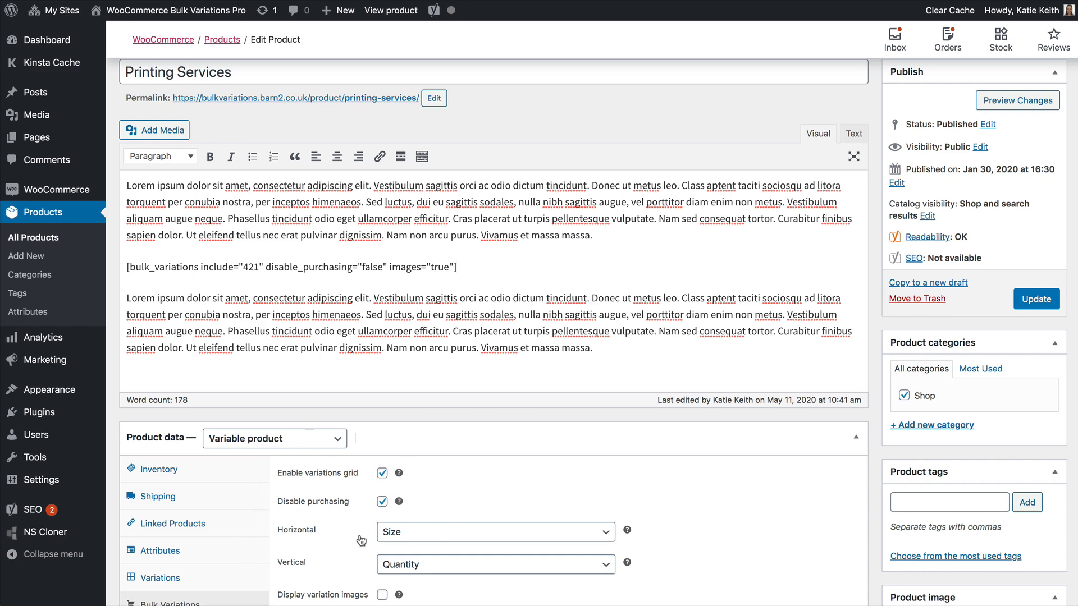
pyautogui.moveTo(371, 548)
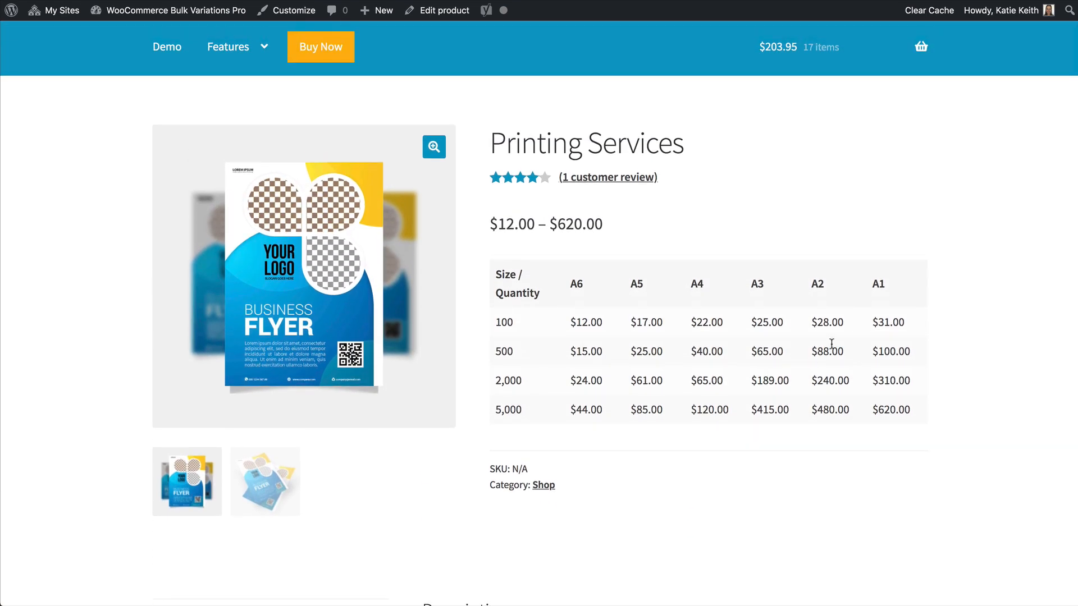
pyautogui.moveTo(603, 369)
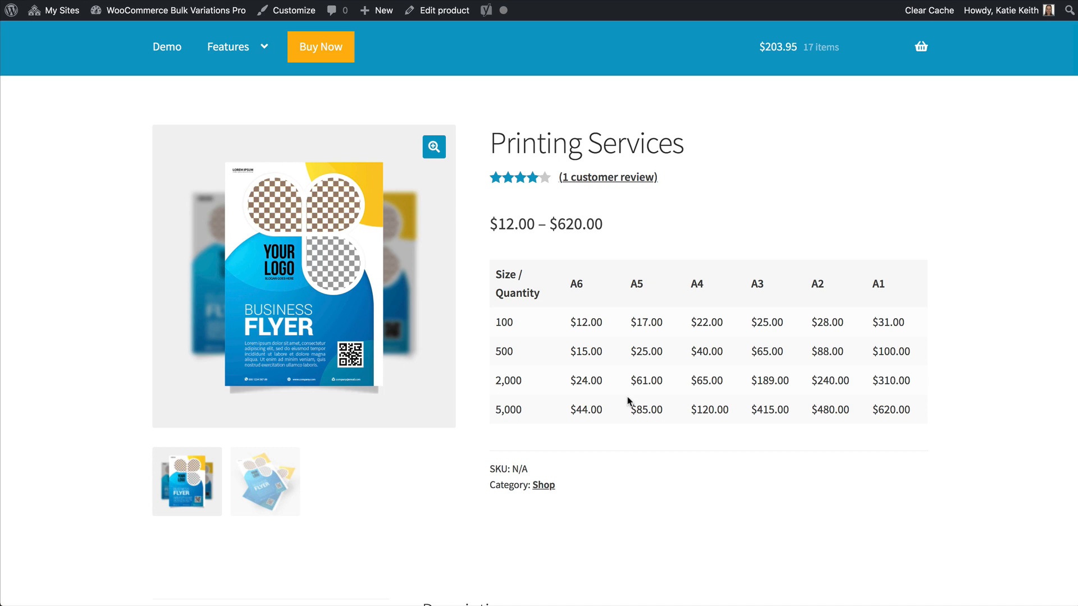
pyautogui.moveTo(617, 393)
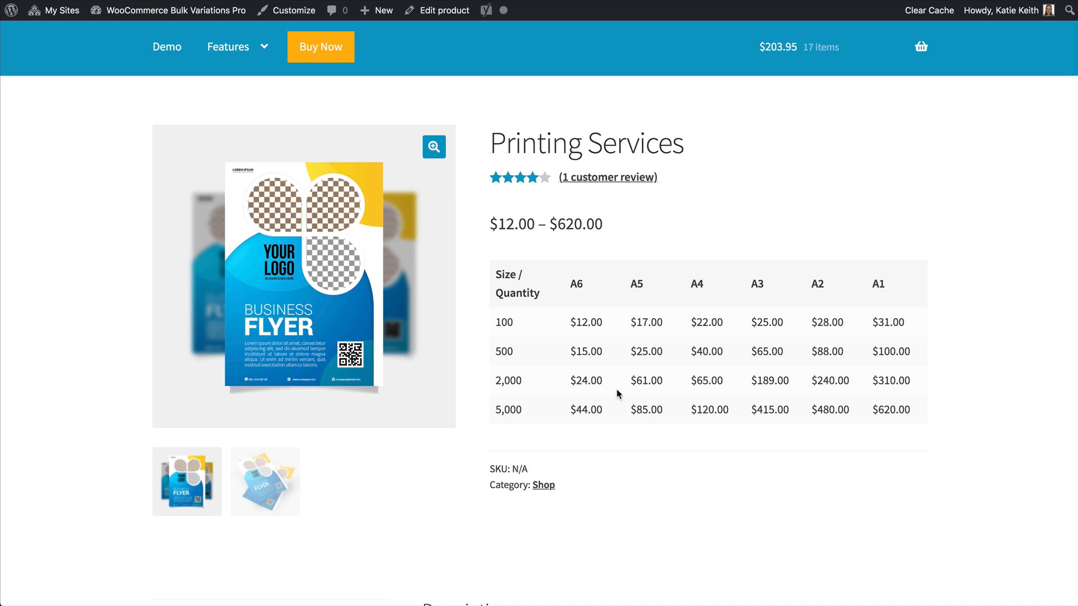